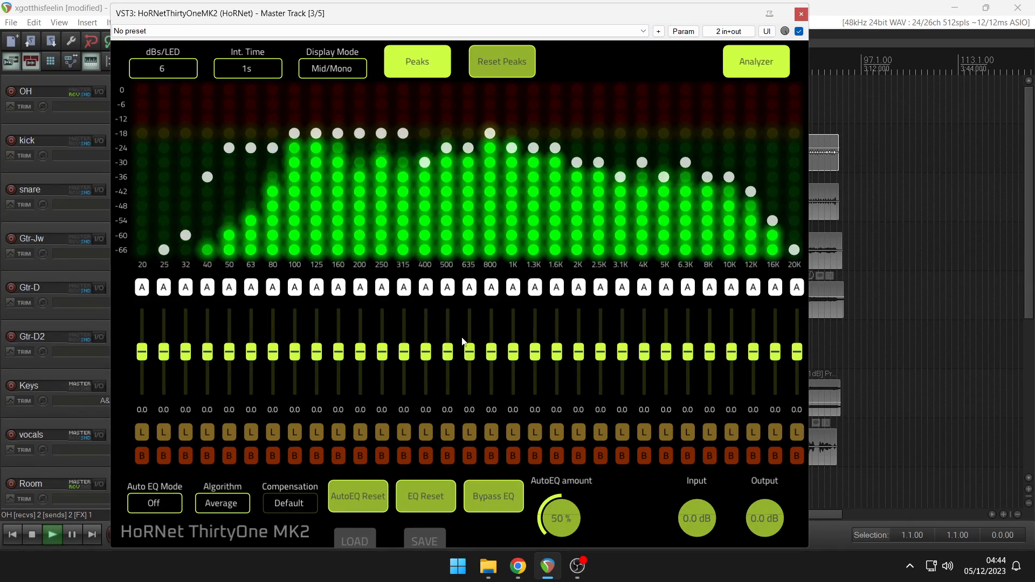
Cut the 1K and 1.3K bands to -15 dB, boost 8K–20K about 4 dB, and A/B the 12K band.
{"action": "left_click_drag", "start_coordinate": [491, 351], "coordinate": [513, 376]}
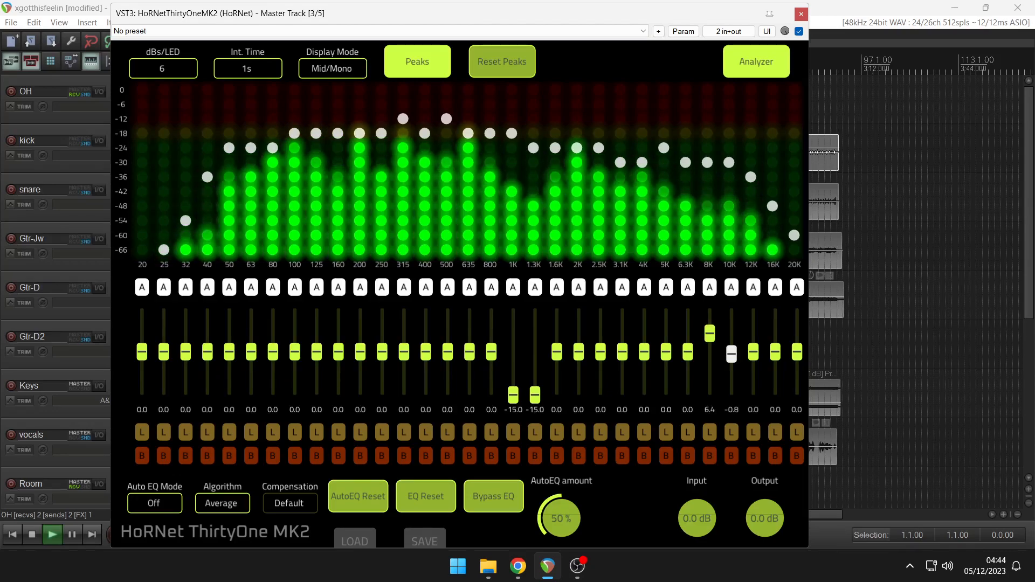
{"action": "left_click_drag", "start_coordinate": [732, 352], "coordinate": [732, 342]}
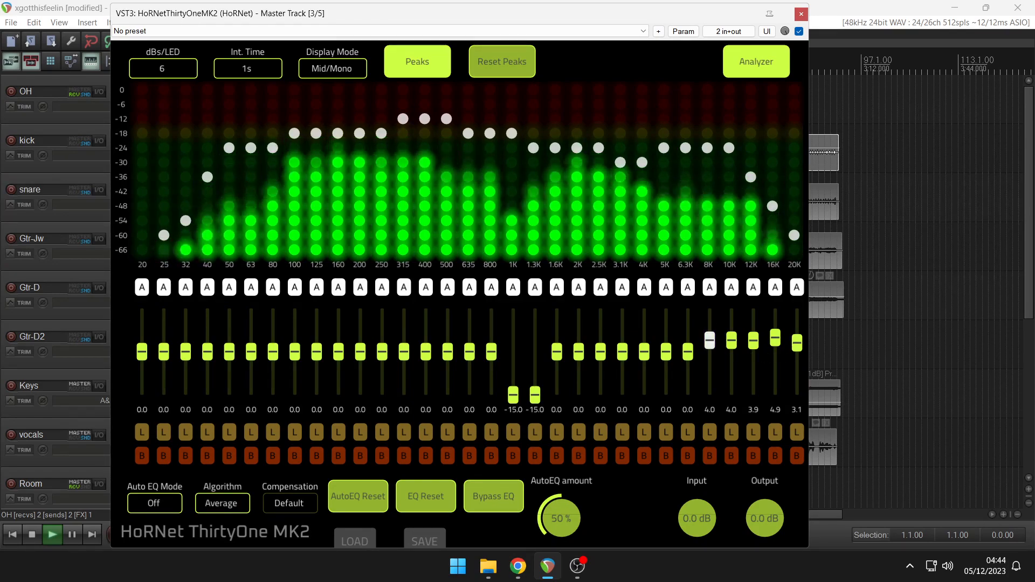
{"action": "left_click", "coordinate": [752, 456]}
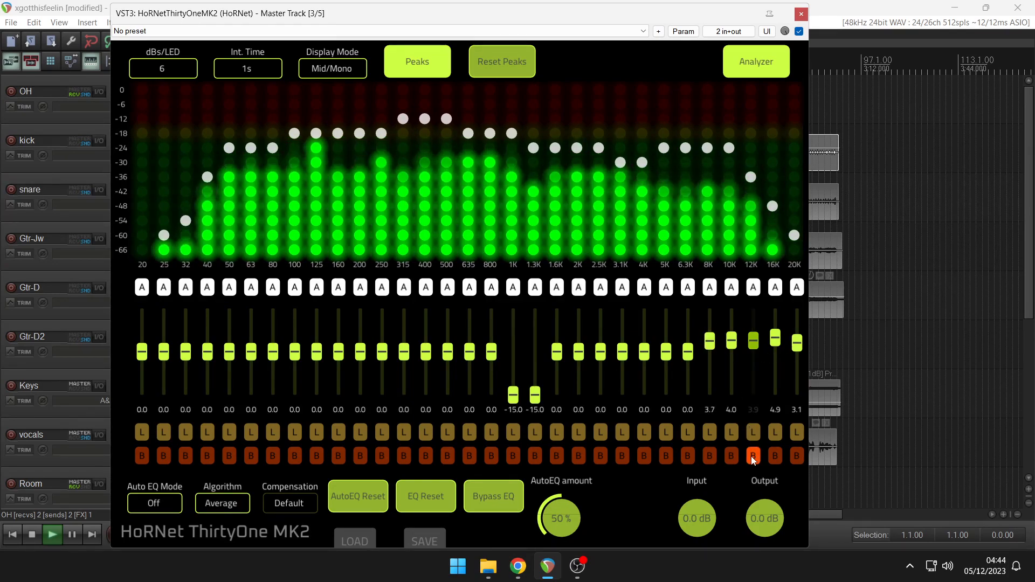
{"action": "left_click", "coordinate": [753, 456]}
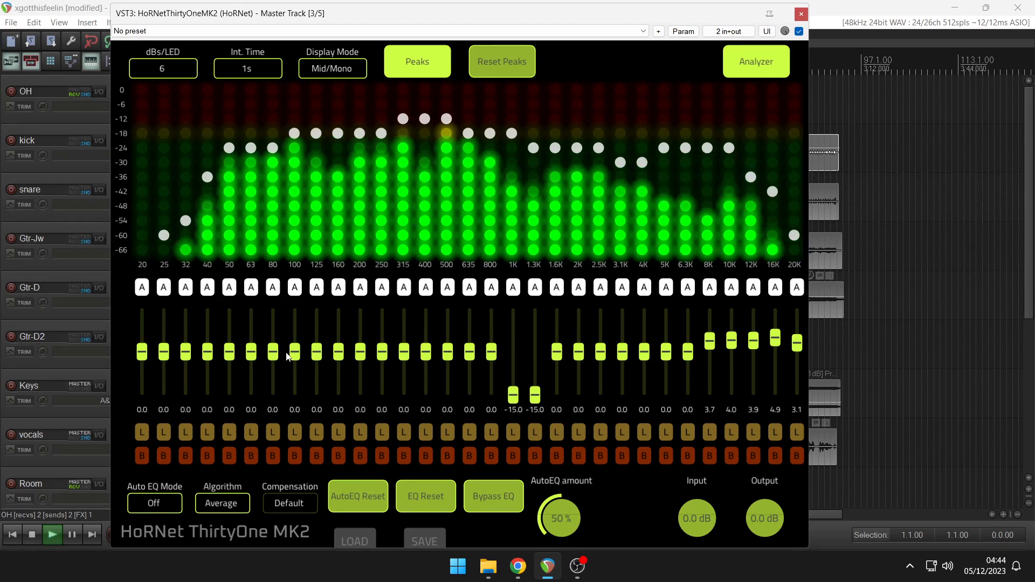
Try boosting 100 Hz, then settle it at about -2.3 dB.
{"action": "left_click_drag", "start_coordinate": [294, 351], "coordinate": [293, 335]}
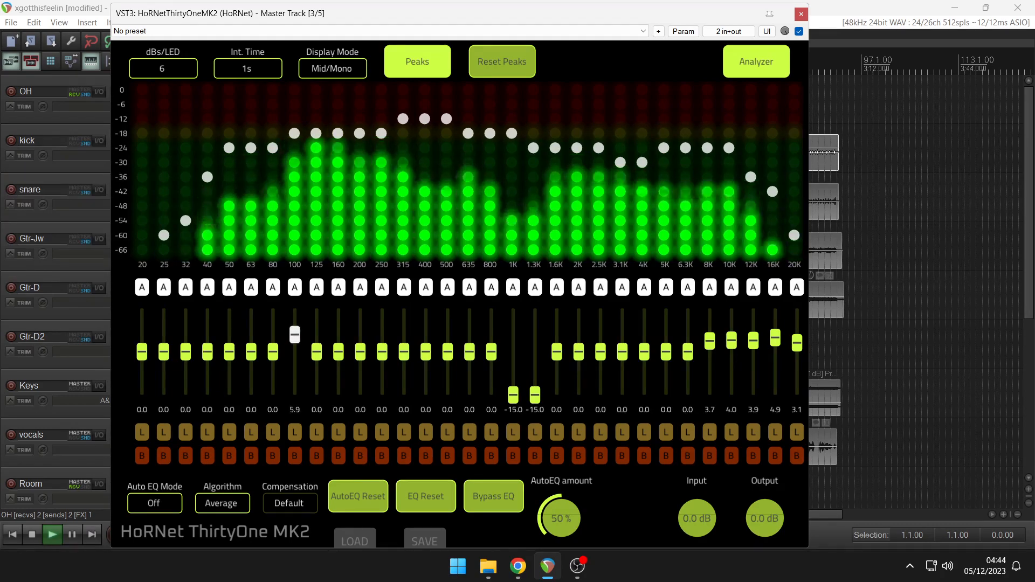
{"action": "left_click_drag", "start_coordinate": [295, 334], "coordinate": [295, 323]}
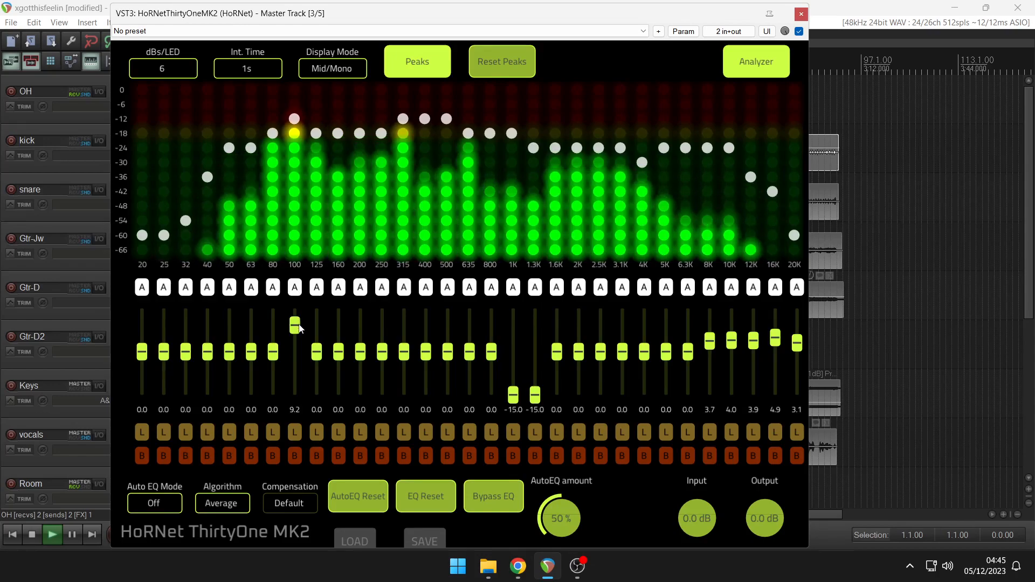
{"action": "left_click_drag", "start_coordinate": [294, 323], "coordinate": [294, 360]}
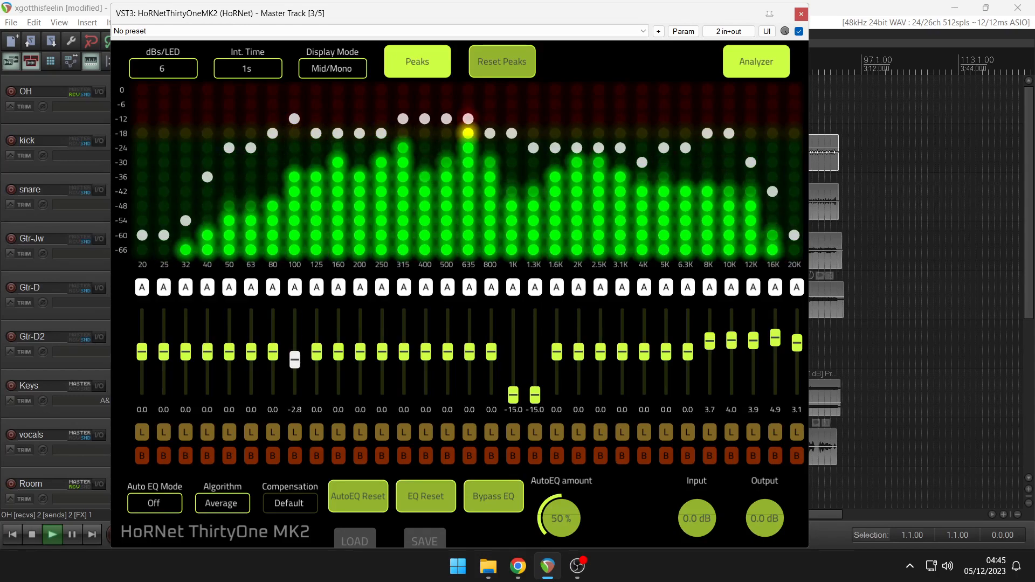
{"action": "left_click_drag", "start_coordinate": [294, 360], "coordinate": [294, 379]}
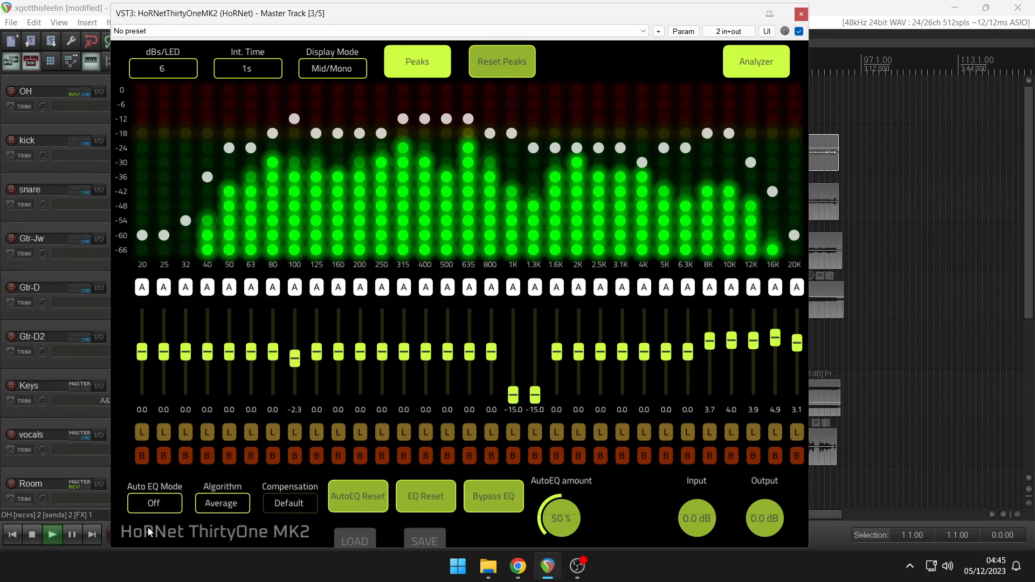
Run Auto EQ in Continuous mode to set gentle band gains, then freeze them with Static mode.
{"action": "left_click", "coordinate": [153, 503]}
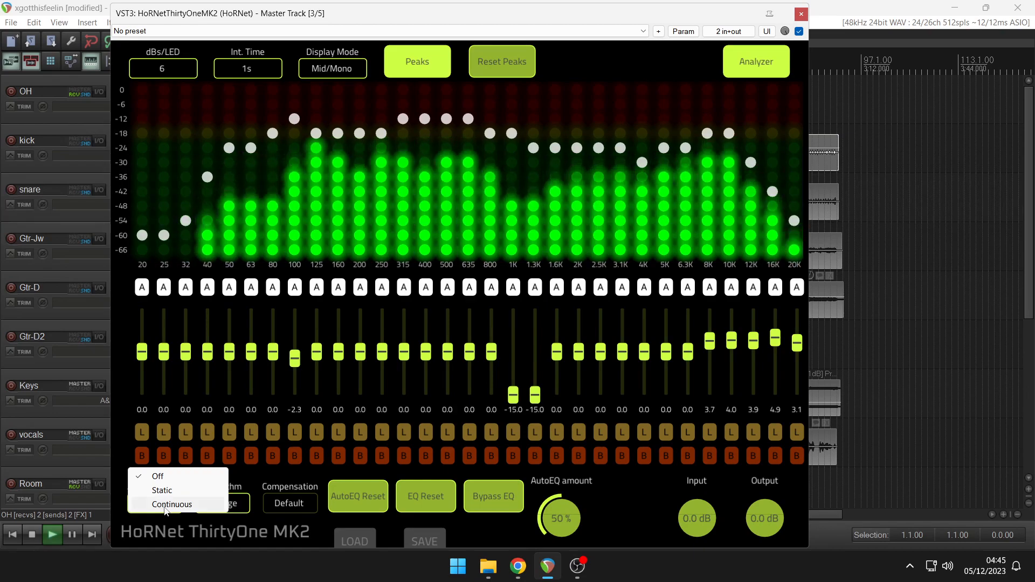
{"action": "left_click", "coordinate": [173, 505]}
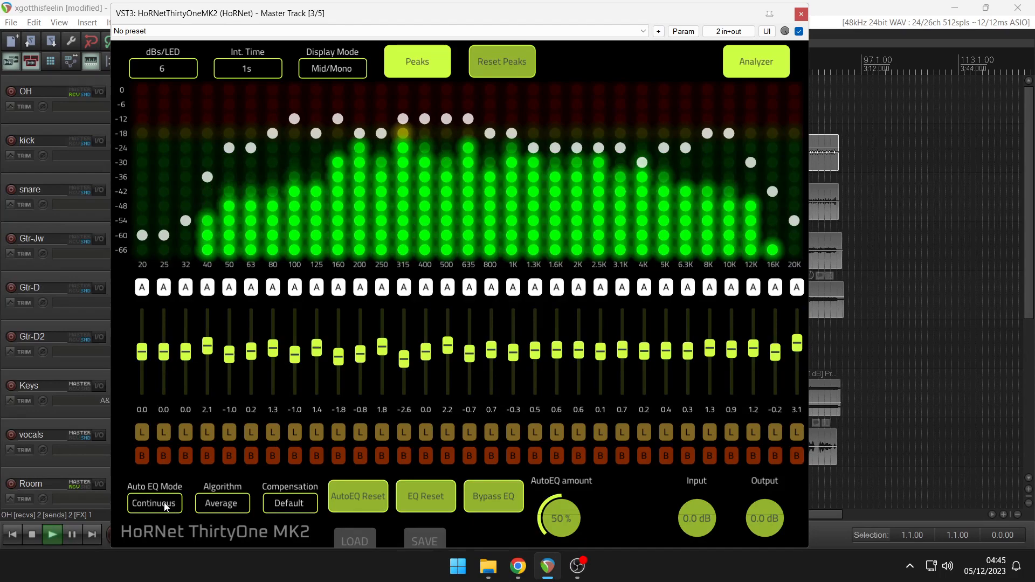
{"action": "left_click", "coordinate": [155, 504]}
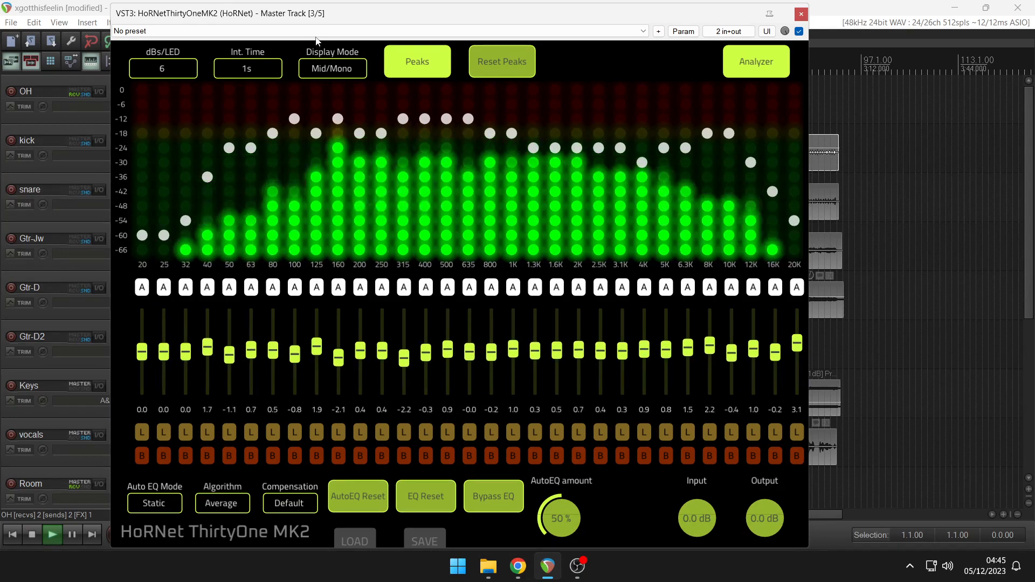
{"action": "left_click", "coordinate": [332, 68]}
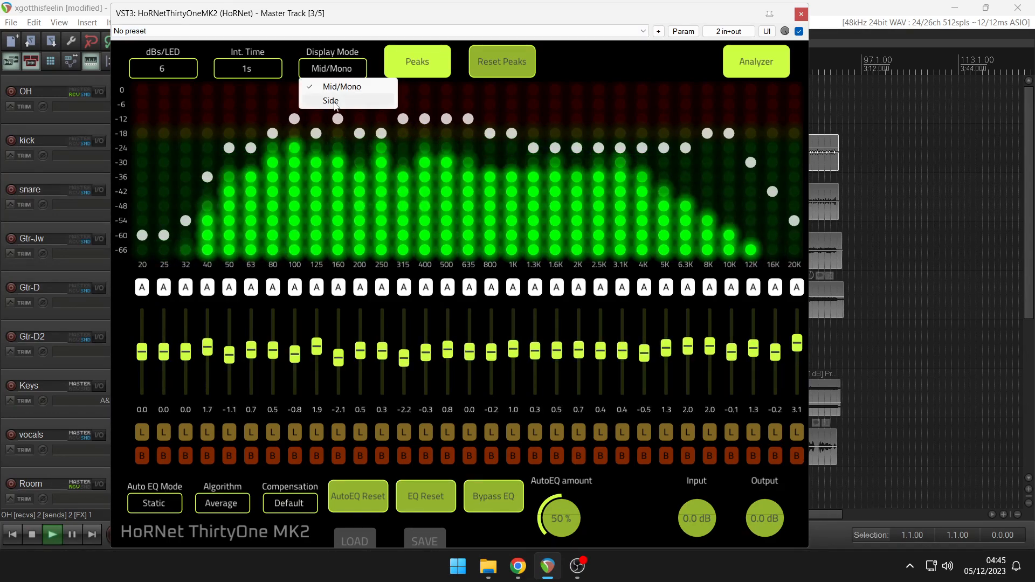
{"action": "left_click", "coordinate": [330, 100]}
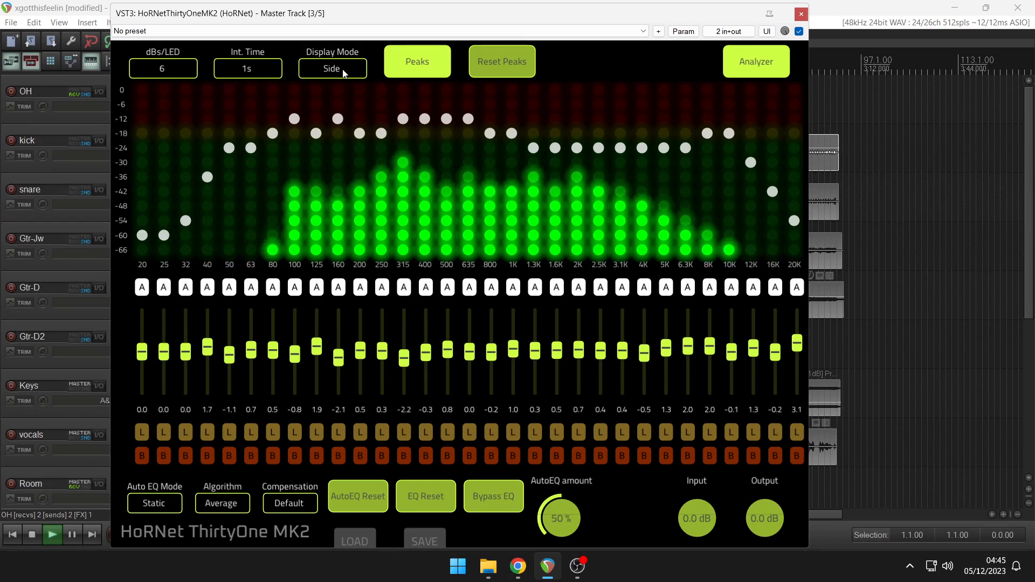
{"action": "left_click", "coordinate": [332, 68]}
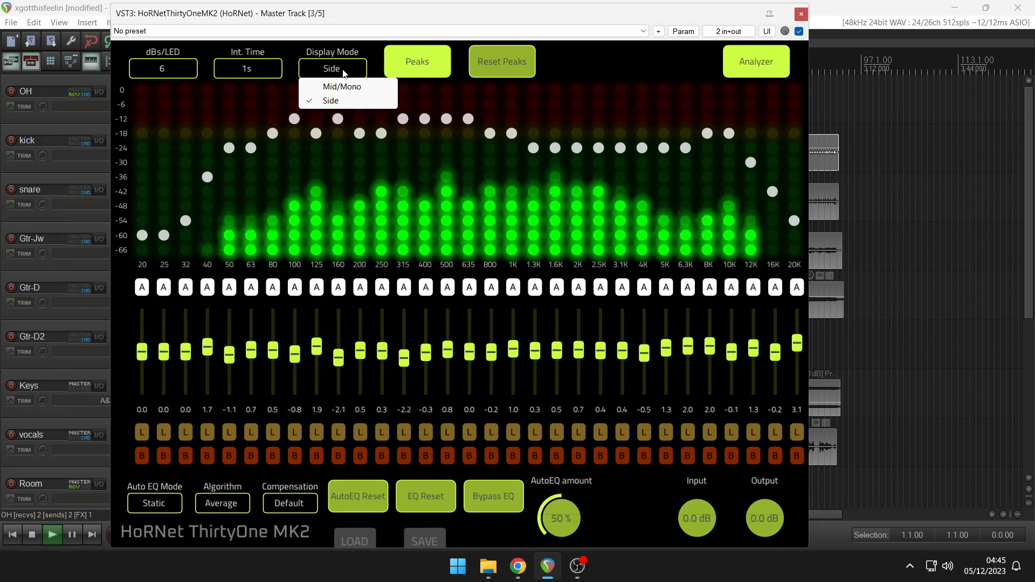
{"action": "left_click", "coordinate": [342, 86]}
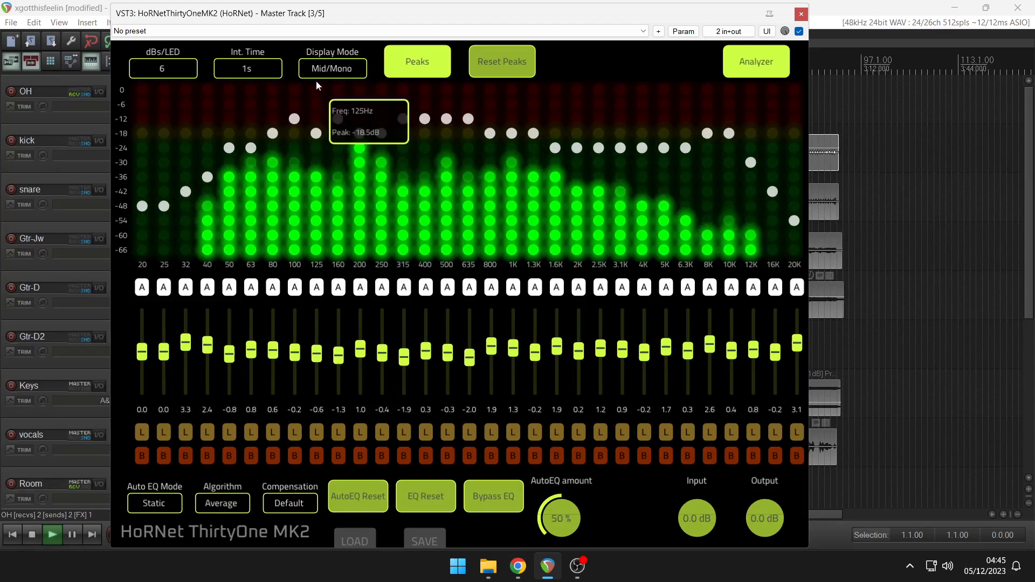
Show the side signal in the analyser and set Auto EQ to Continuous.
{"action": "left_click", "coordinate": [332, 68]}
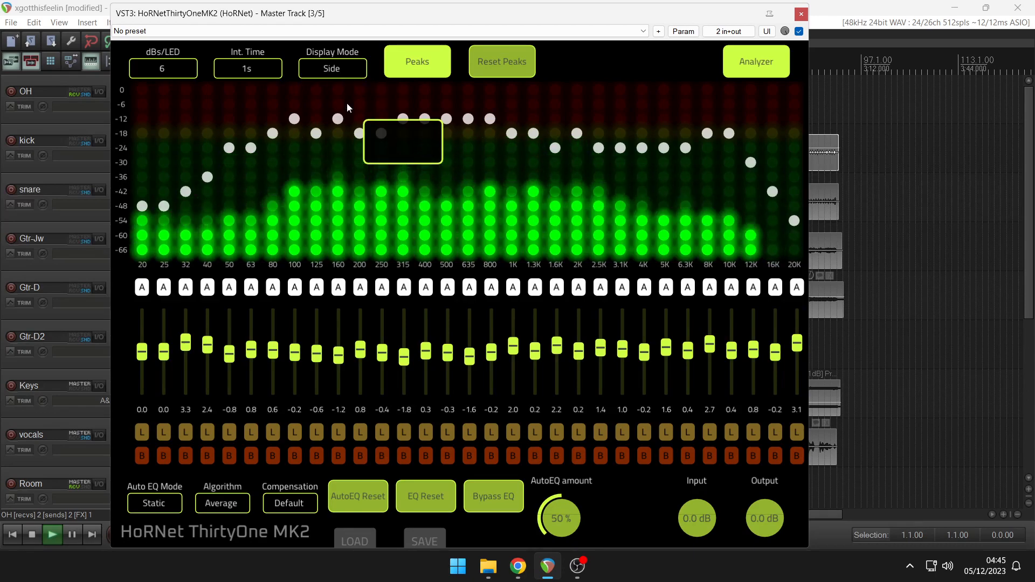
{"action": "left_click", "coordinate": [155, 503]}
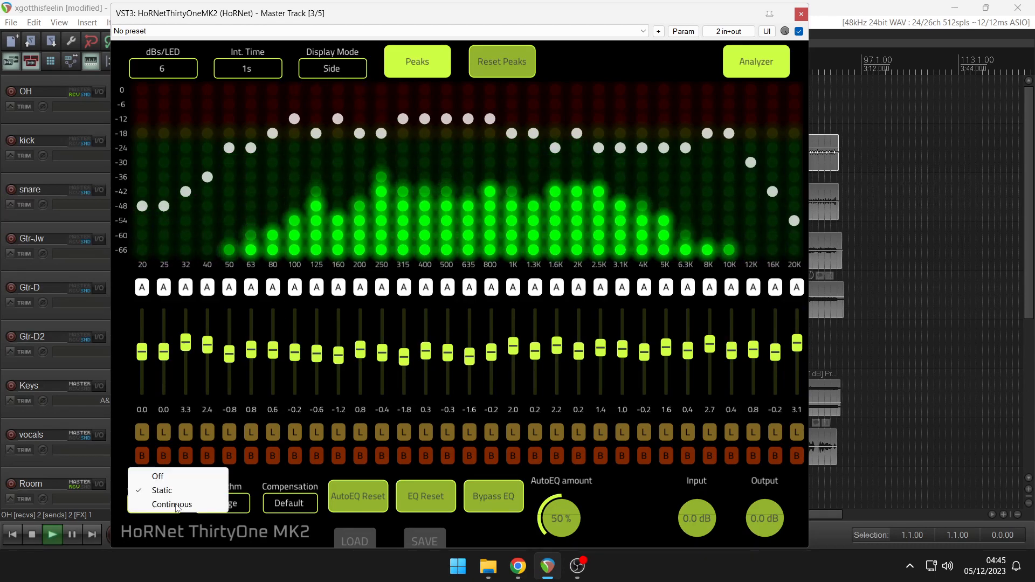
{"action": "left_click", "coordinate": [173, 505]}
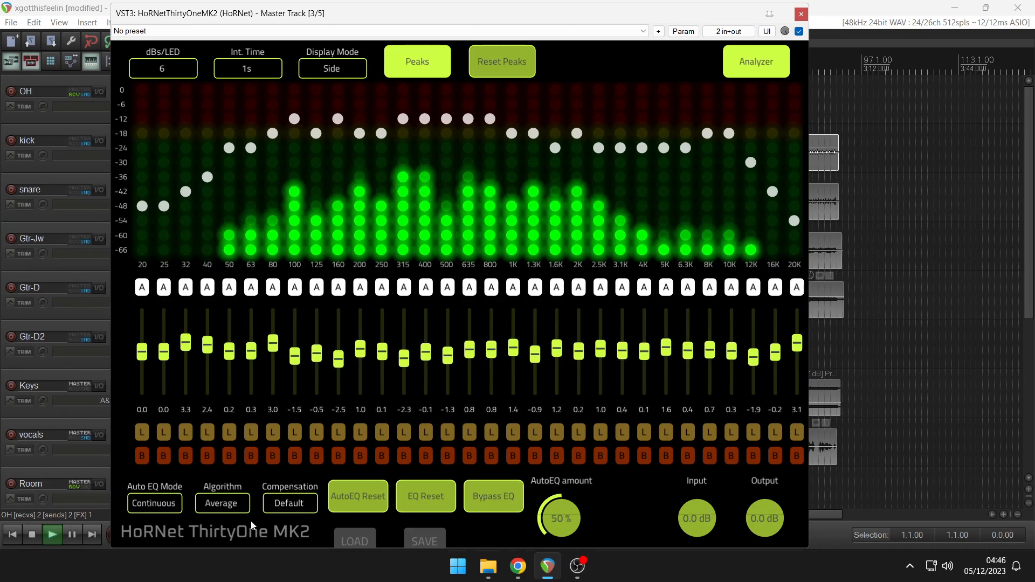
Raise the AutoEQ amount knob from 50% to 62%.
{"action": "left_click", "coordinate": [559, 518]}
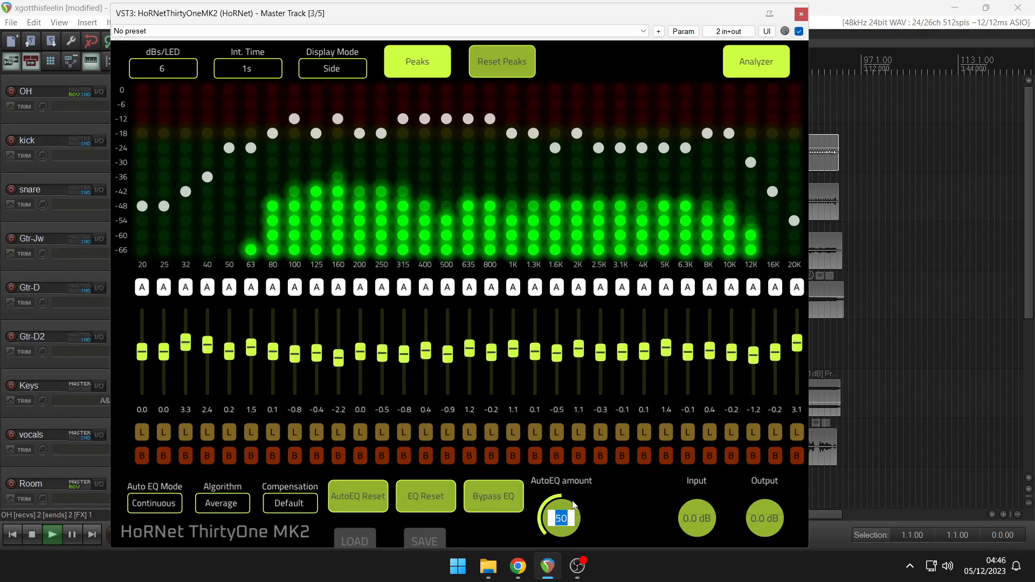
{"action": "left_click", "coordinate": [559, 518]}
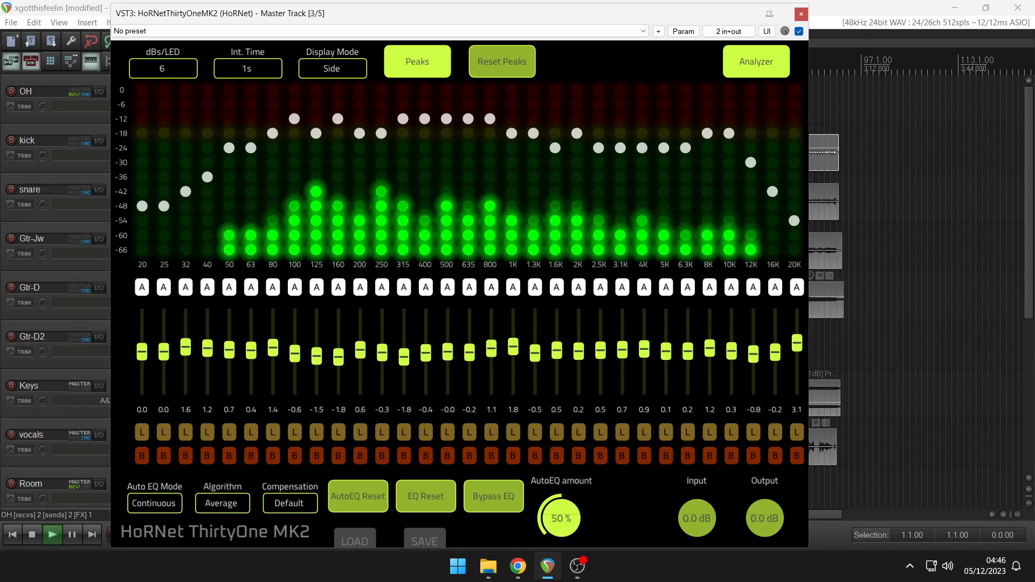
{"action": "left_click_drag", "start_coordinate": [559, 517], "coordinate": [565, 502]}
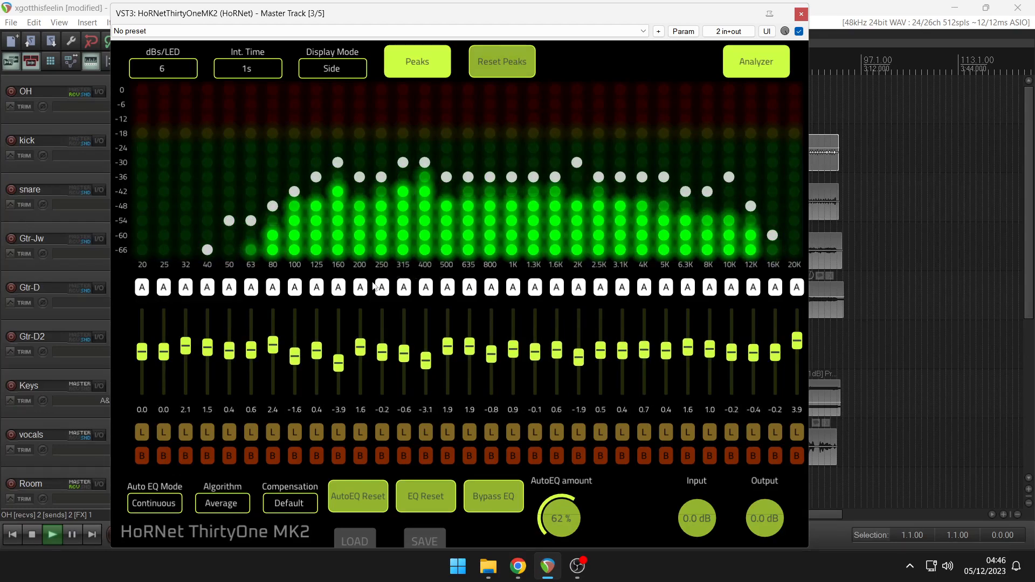
Try the Lucky algorithm, keep Default compensation, and set the Auto EQ algorithm to Median.
{"action": "left_click", "coordinate": [223, 503]}
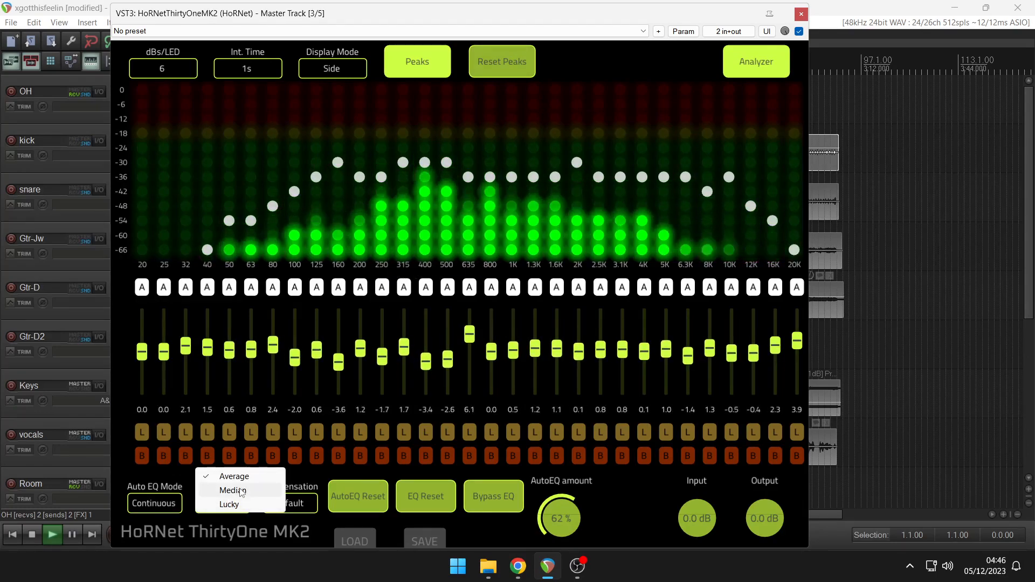
{"action": "left_click", "coordinate": [230, 504]}
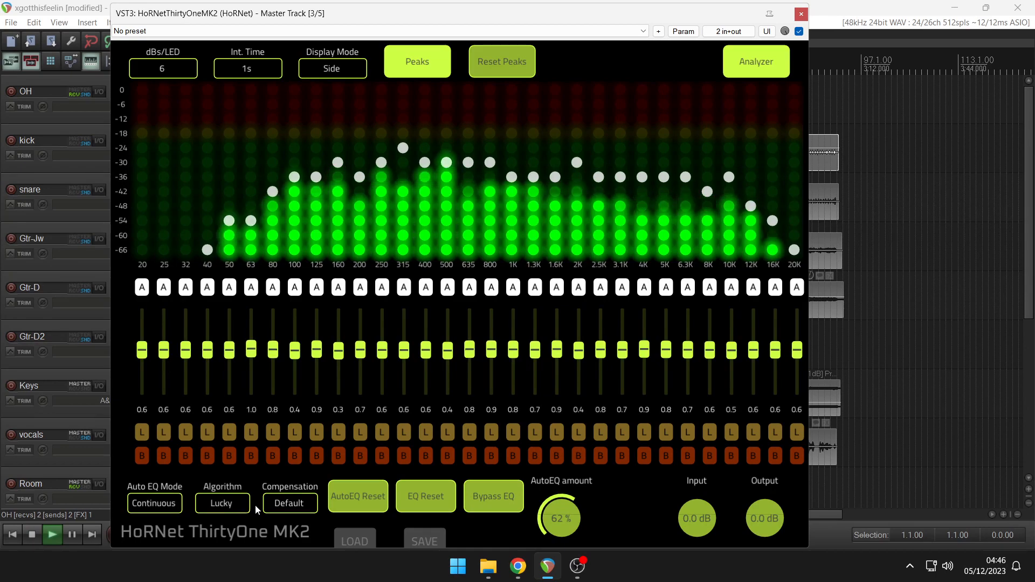
{"action": "left_click", "coordinate": [289, 502]}
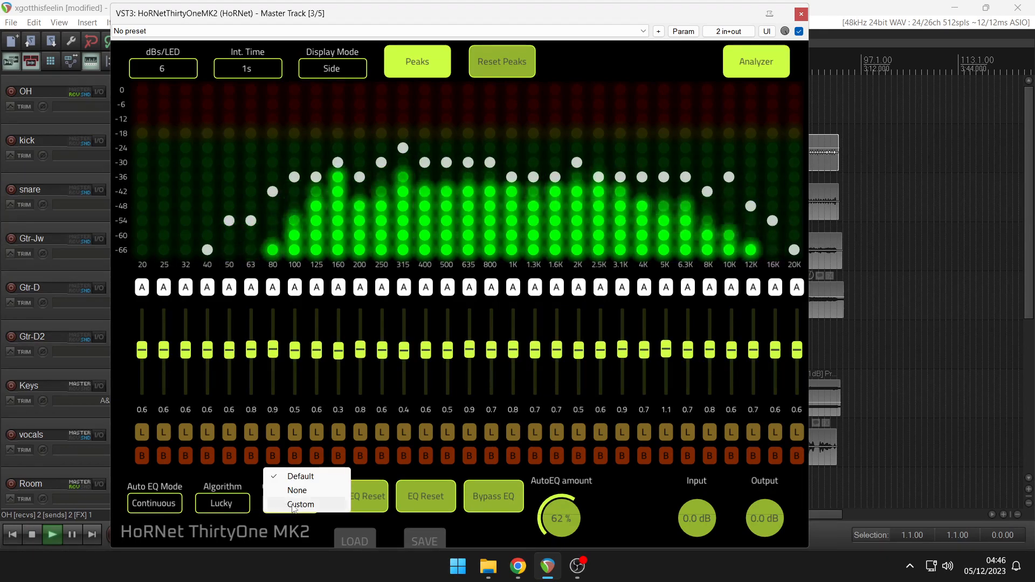
{"action": "left_click", "coordinate": [301, 504]}
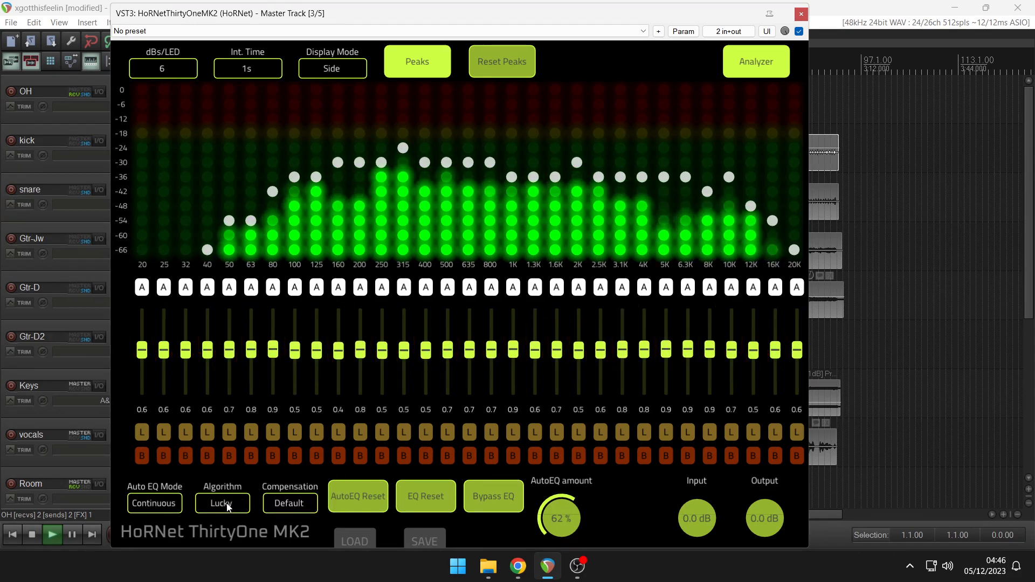
{"action": "left_click", "coordinate": [221, 503]}
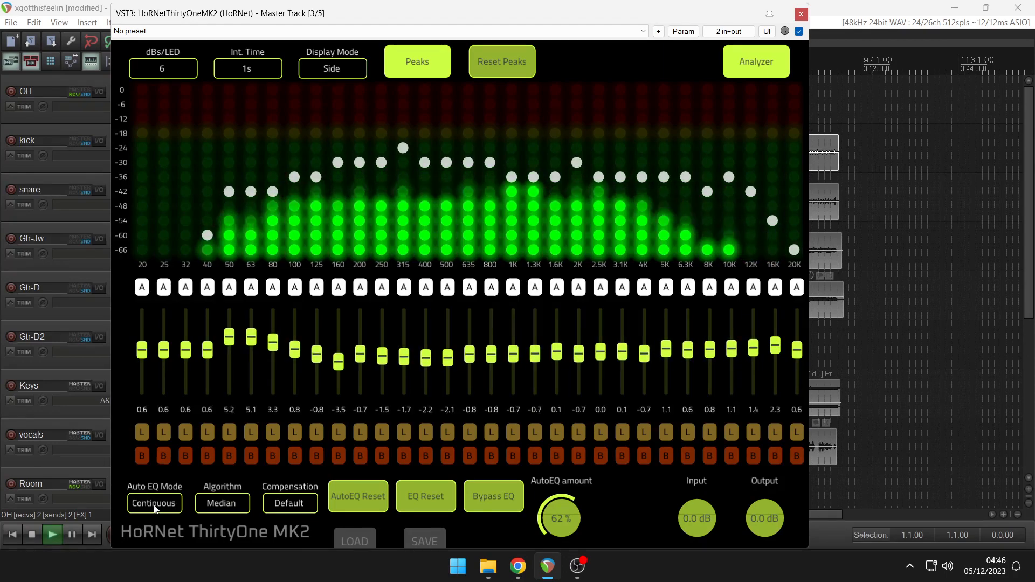
Turn Auto EQ off and cut the 800 Hz band to -11.3 dB.
{"action": "left_click", "coordinate": [155, 503]}
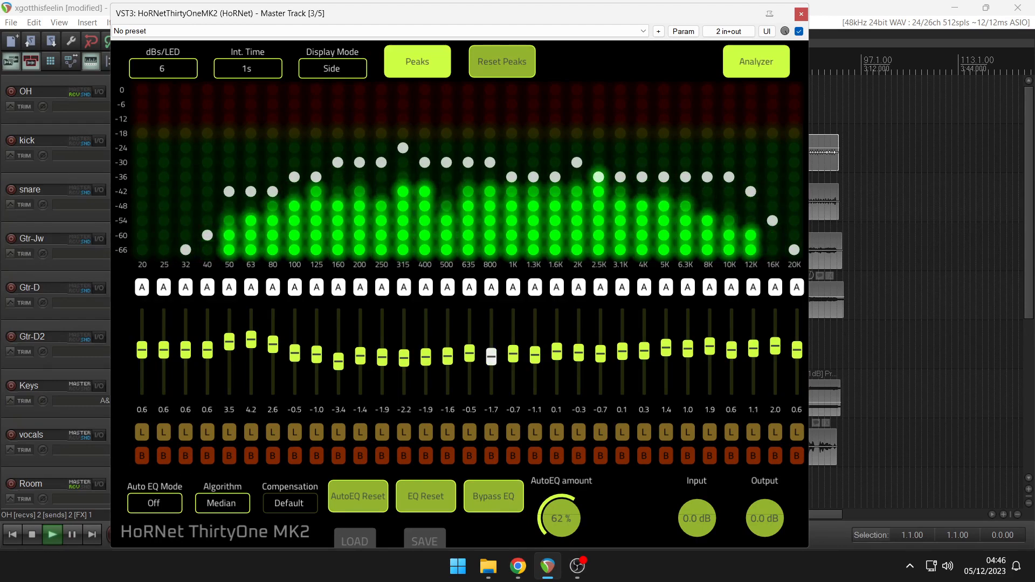
{"action": "left_click_drag", "start_coordinate": [491, 356], "coordinate": [491, 312]}
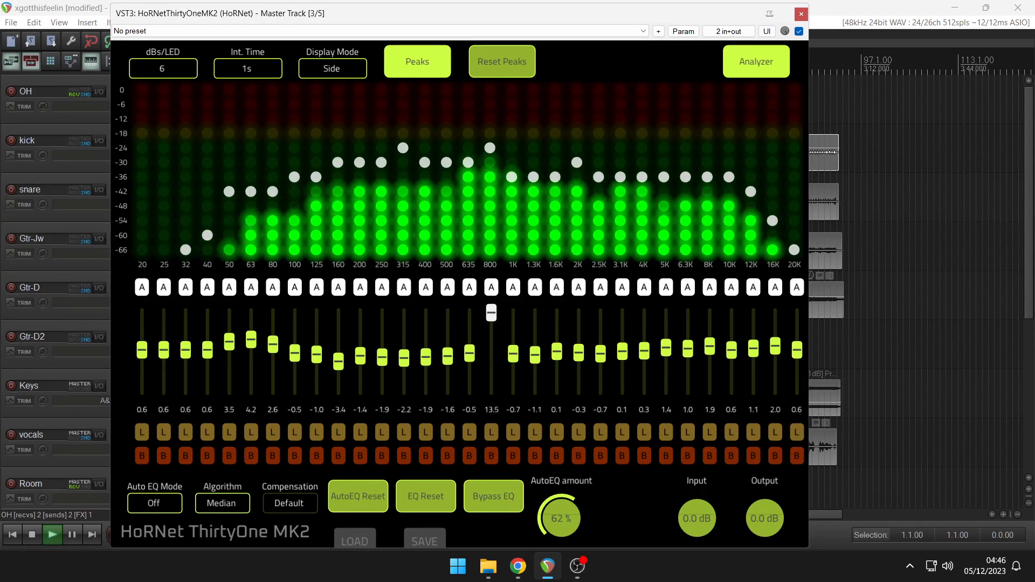
{"action": "left_click_drag", "start_coordinate": [492, 312], "coordinate": [491, 380]}
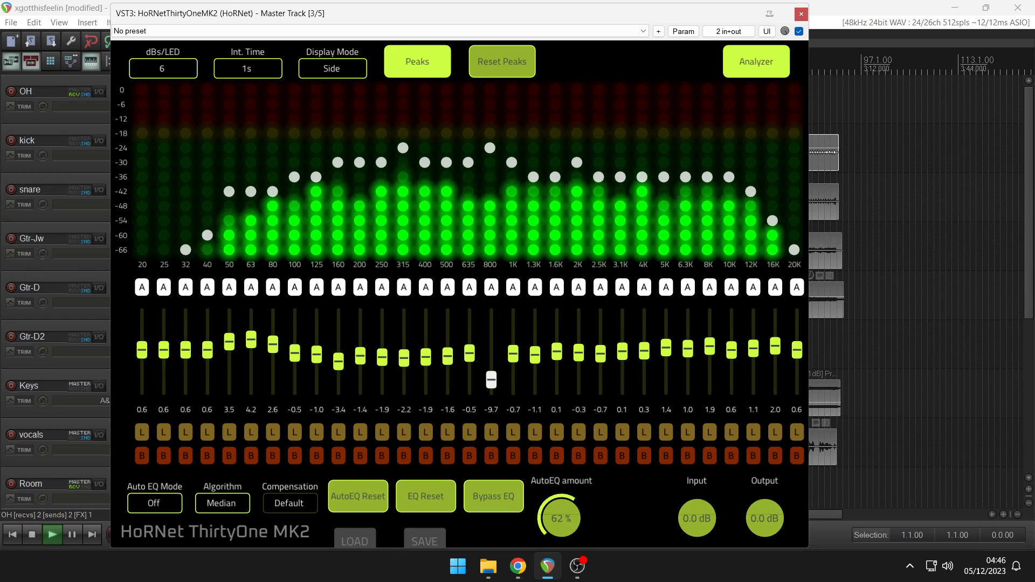
{"action": "left_click_drag", "start_coordinate": [491, 380], "coordinate": [491, 385]}
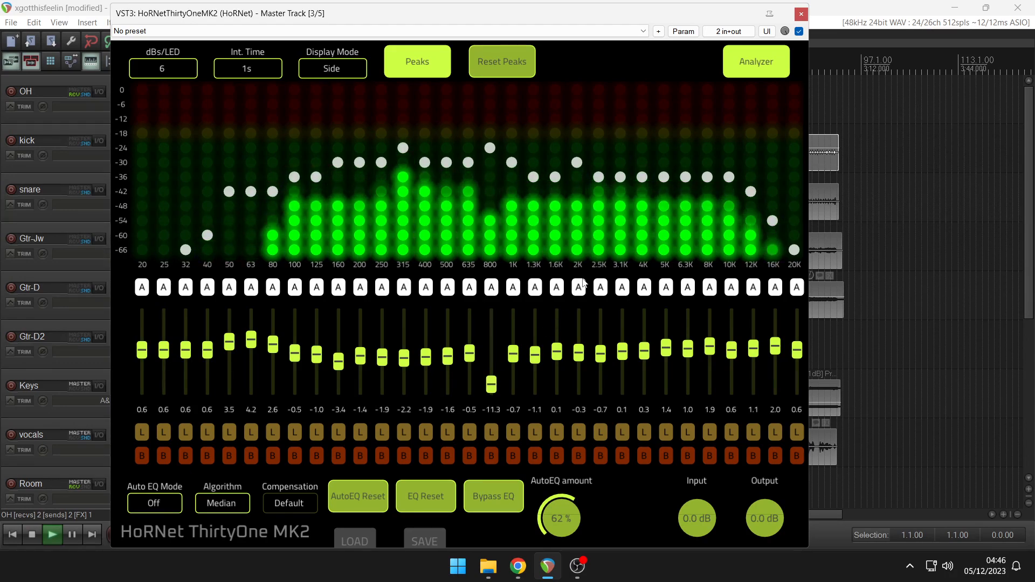
{"action": "left_click", "coordinate": [332, 67]}
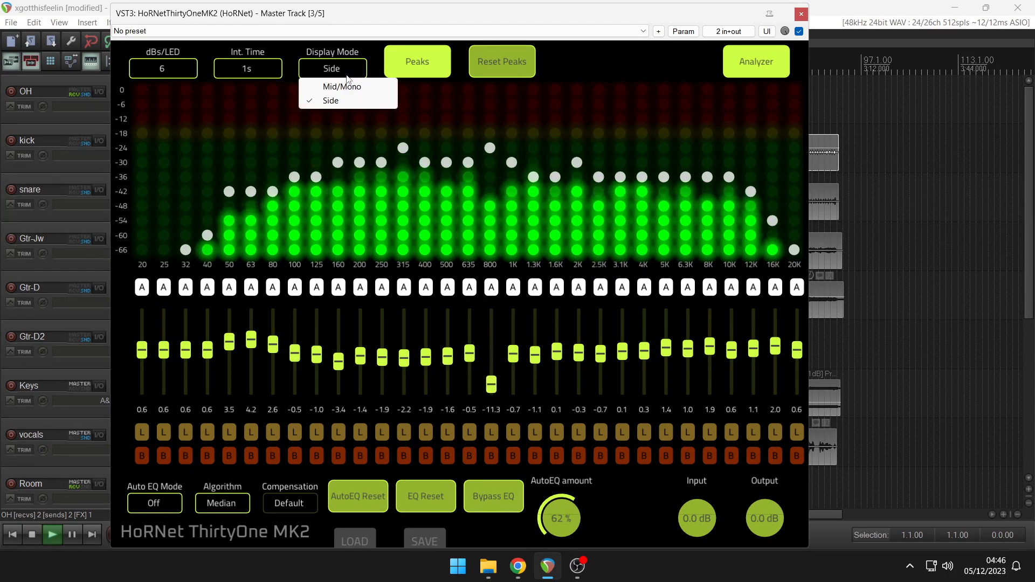
Set the meter display to Mid/Mono, boost 125 Hz to +8.0 dB and 160 Hz to +4.0 dB.
{"action": "left_click", "coordinate": [341, 86]}
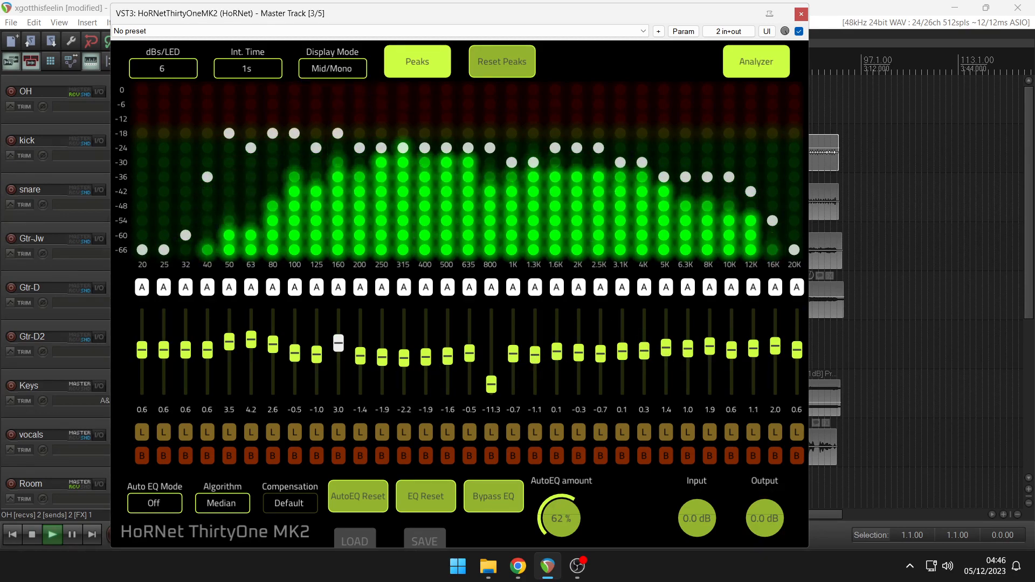
{"action": "left_click_drag", "start_coordinate": [339, 342], "coordinate": [338, 330]}
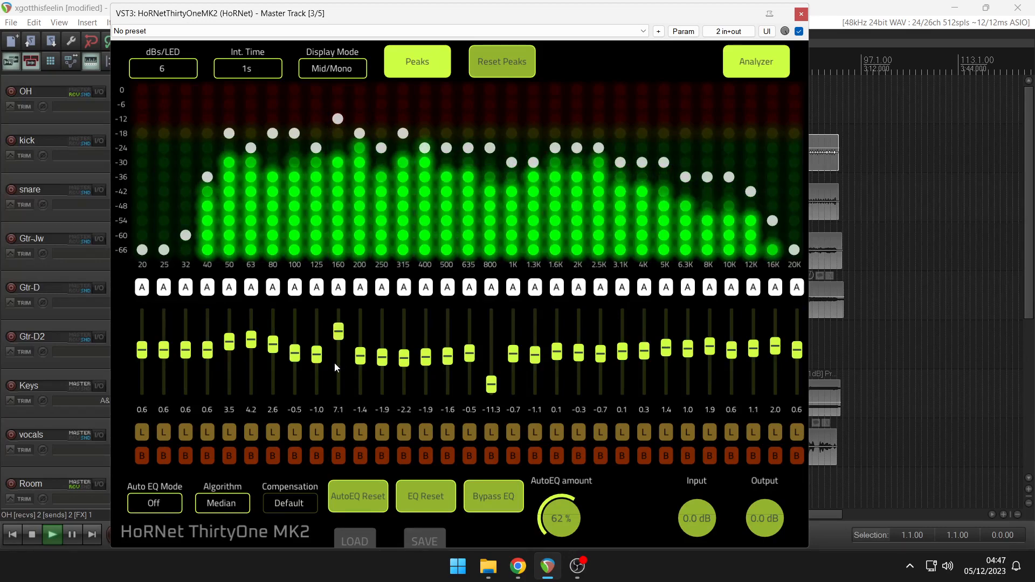
{"action": "left_click_drag", "start_coordinate": [294, 355], "coordinate": [315, 343]}
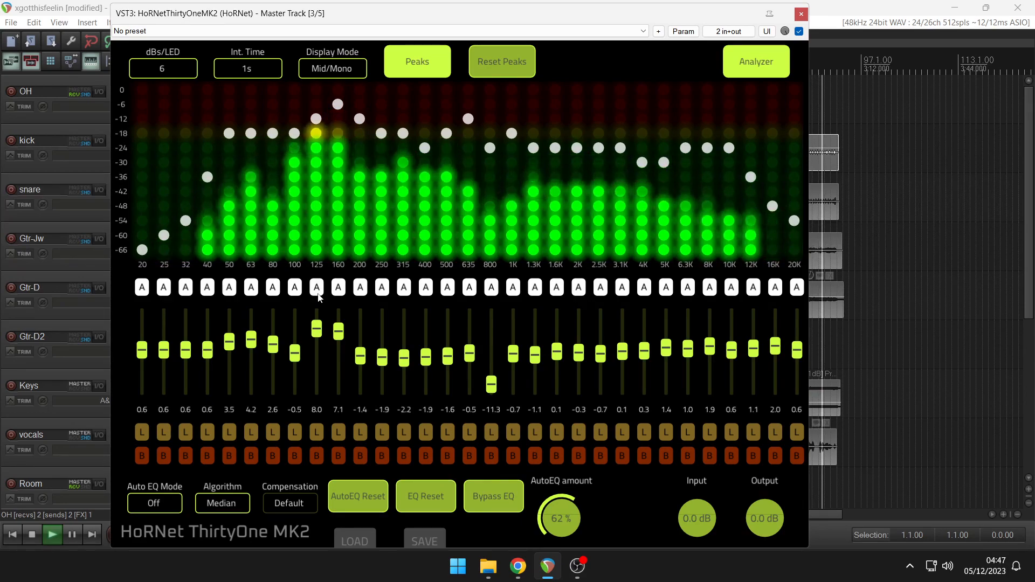
{"action": "left_click_drag", "start_coordinate": [338, 329], "coordinate": [338, 342]}
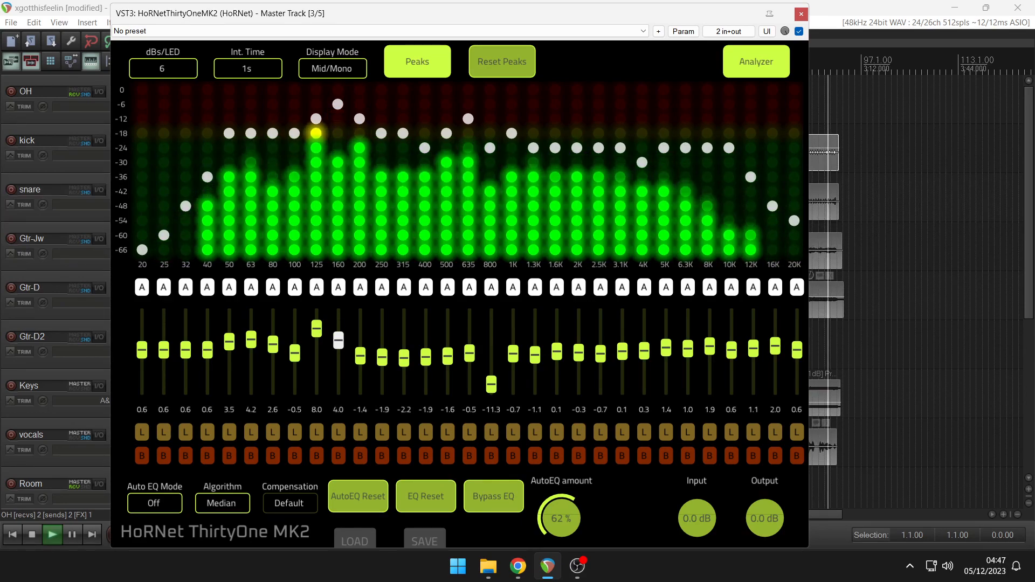